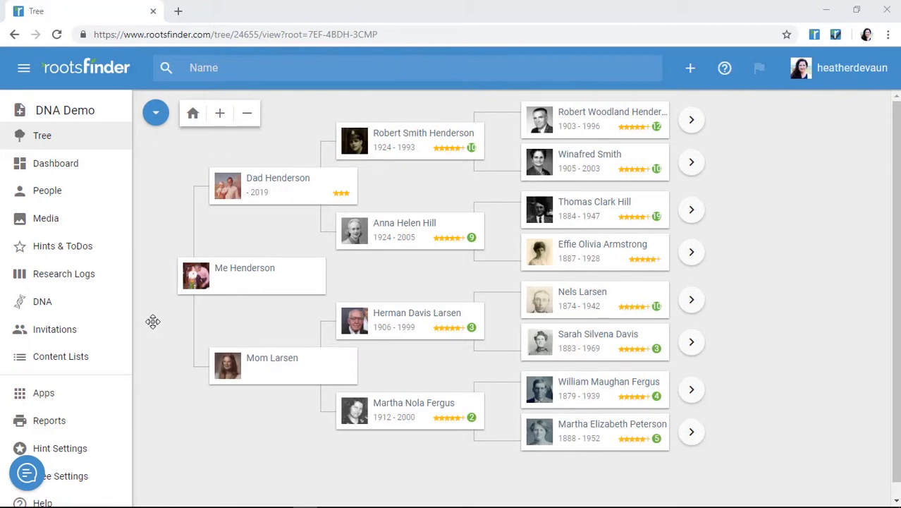
mouse_move(44, 393)
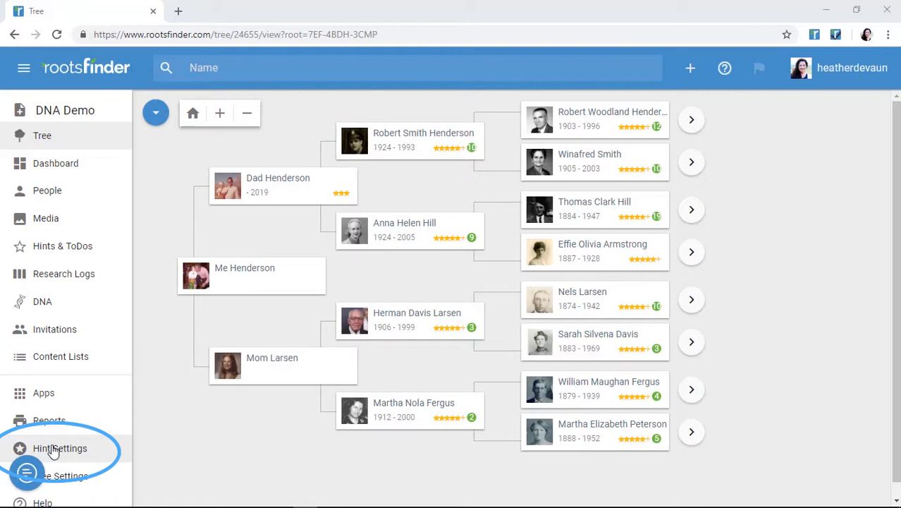
Show hints for everyone from all historical record and online tree sources in Hint Settings.
click(60, 447)
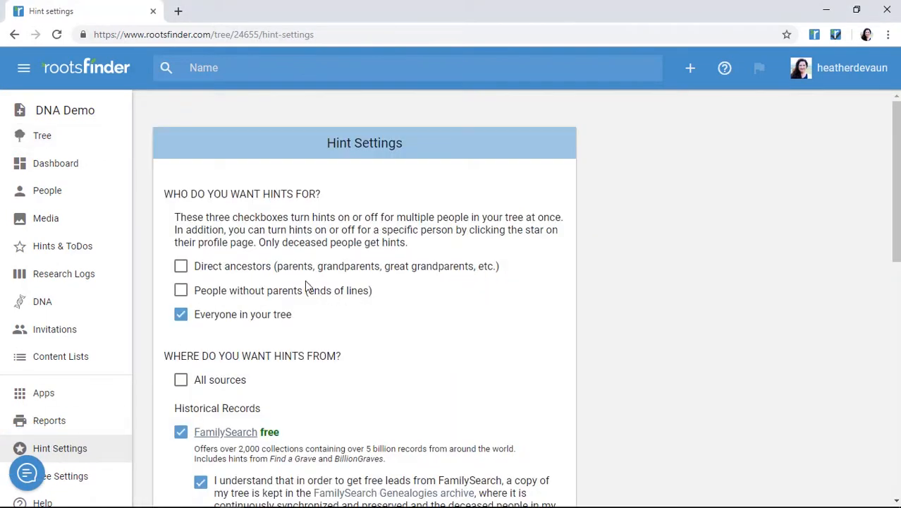
scroll(down, 3)
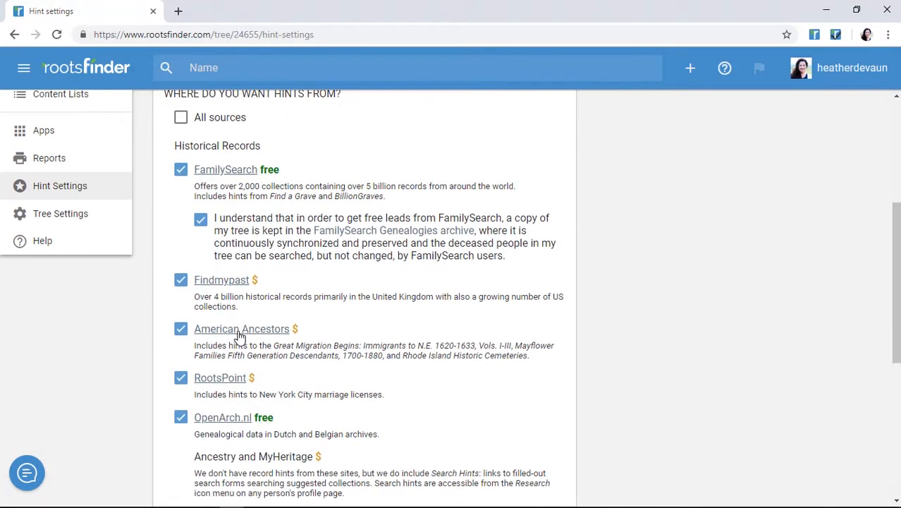
scroll(down, 3)
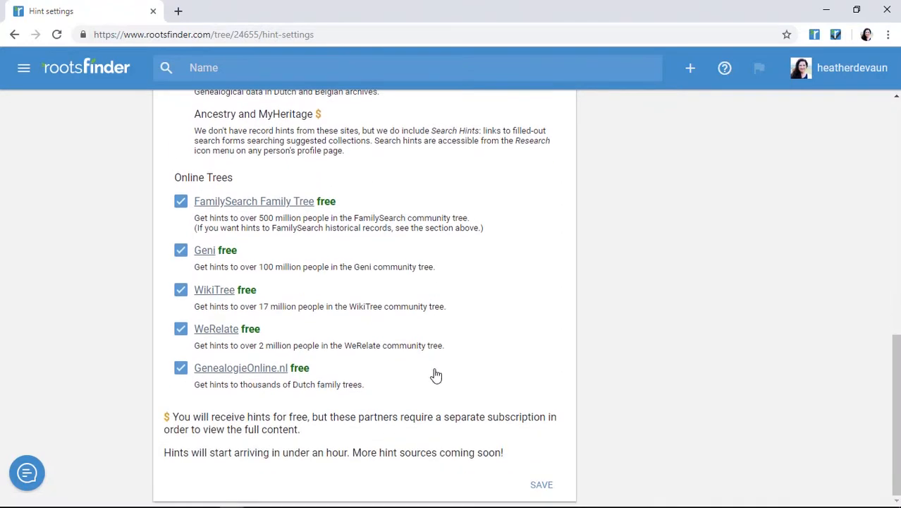
mouse_move(388, 392)
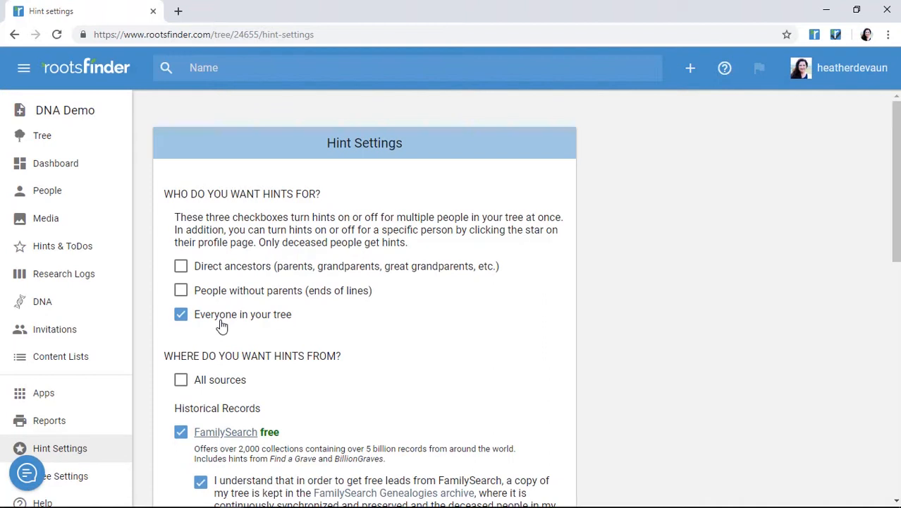
mouse_move(213, 309)
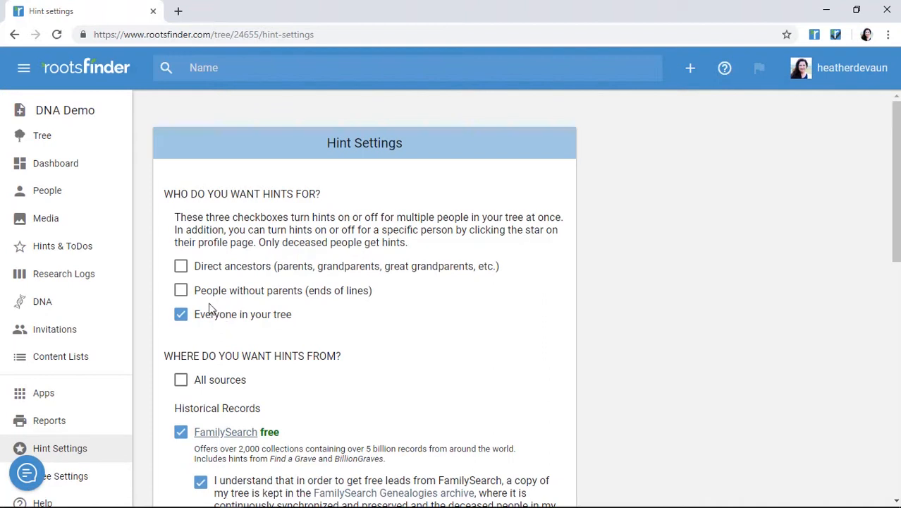
mouse_move(144, 273)
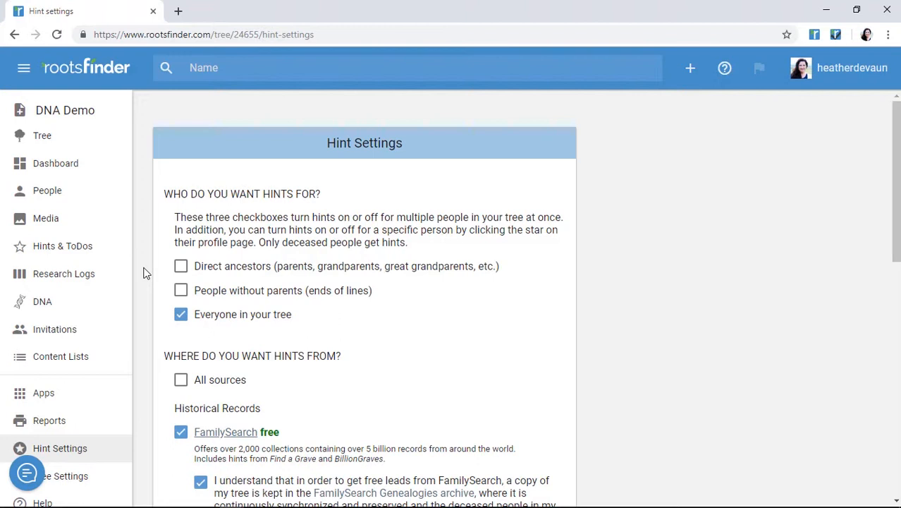
mouse_move(205, 300)
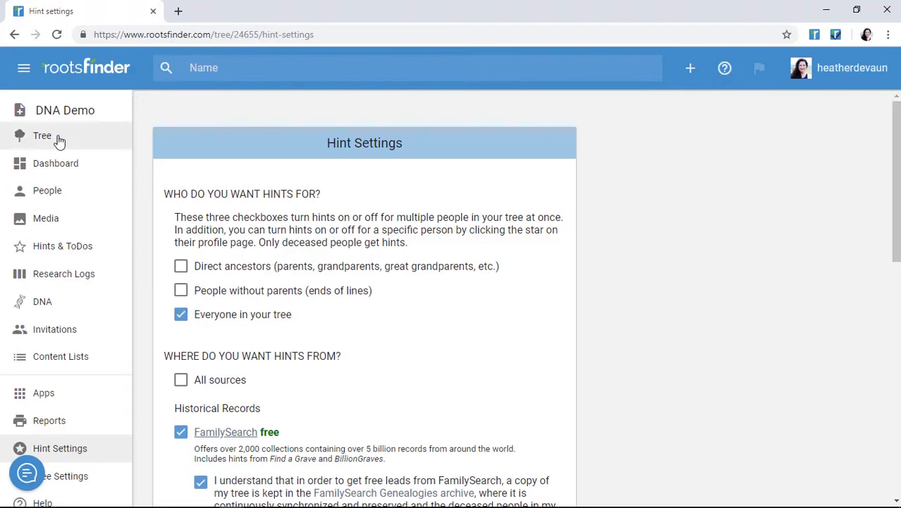
click(42, 135)
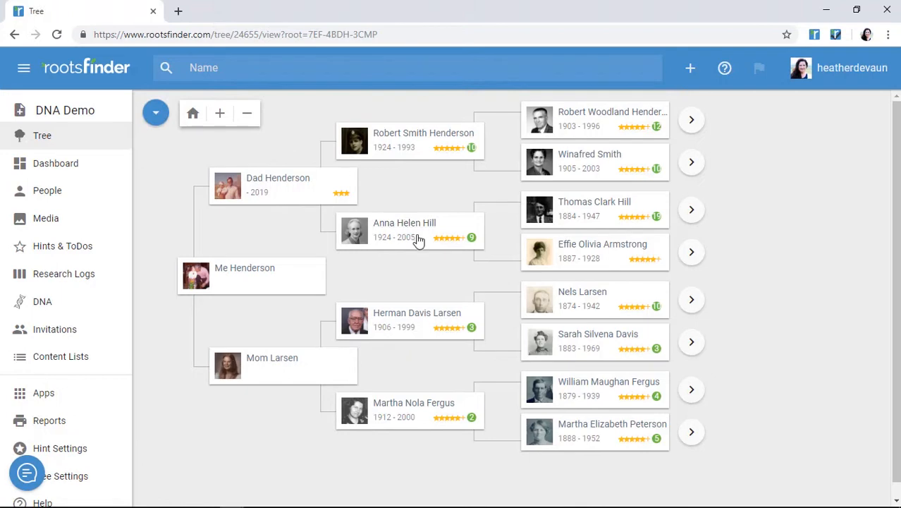
click(602, 251)
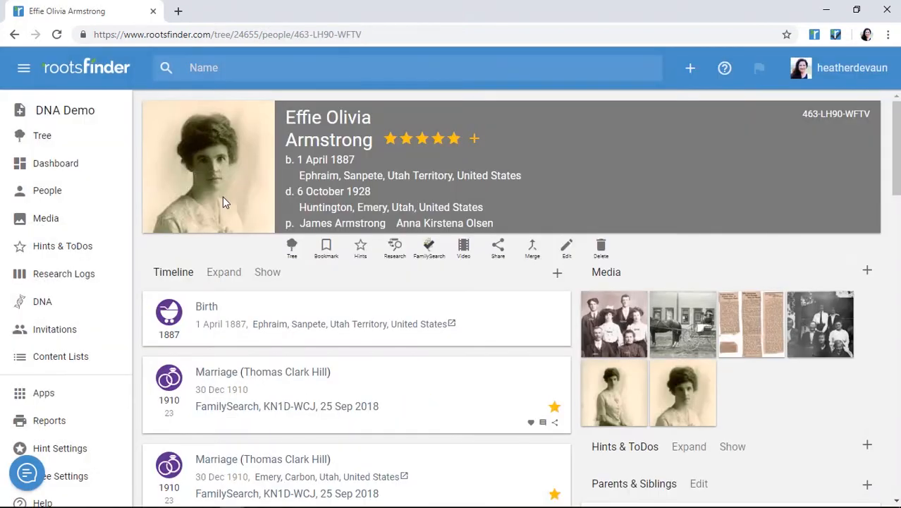
mouse_move(360, 247)
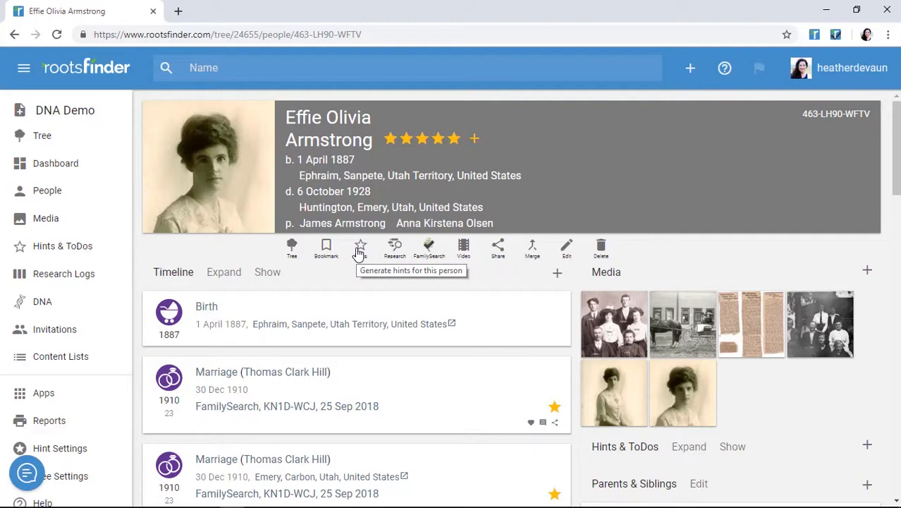
mouse_move(360, 246)
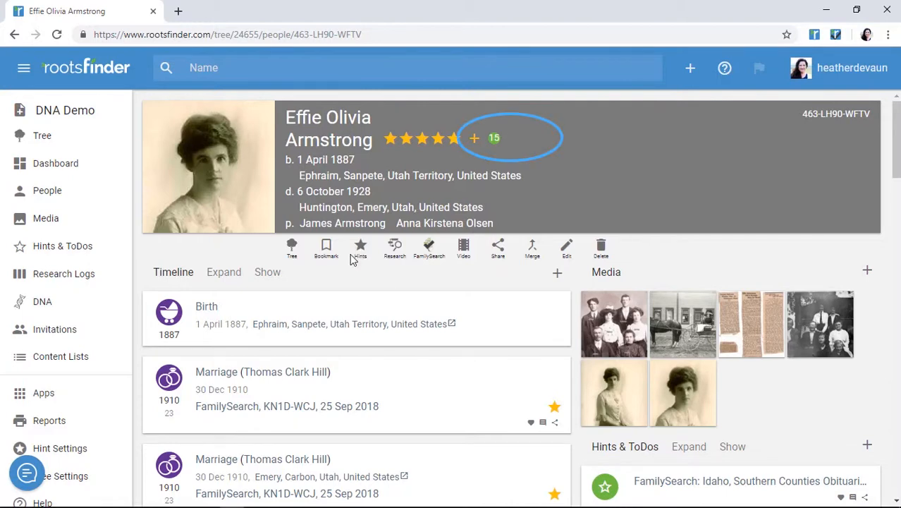
mouse_move(497, 146)
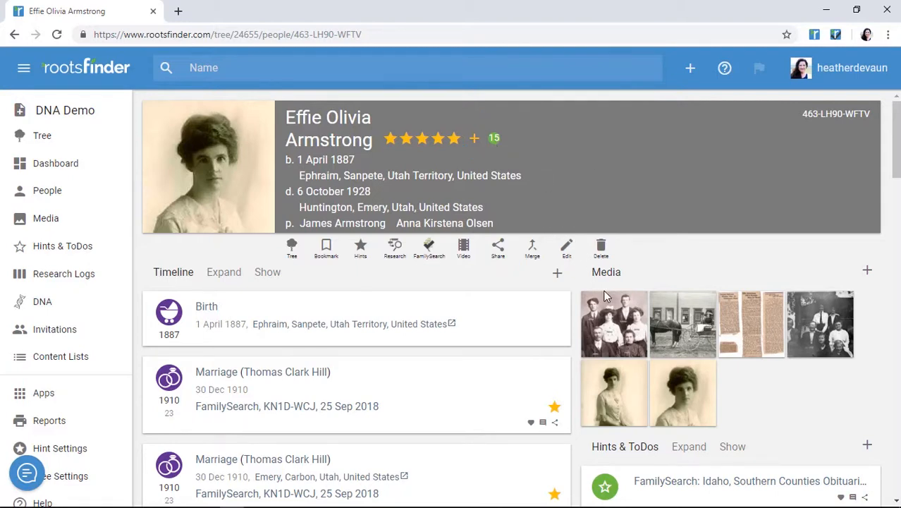
scroll(down, 3)
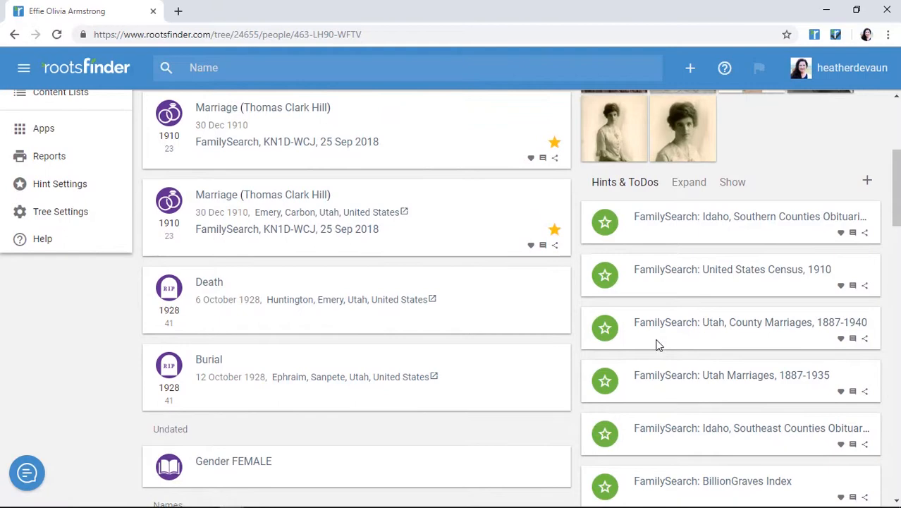
click(750, 322)
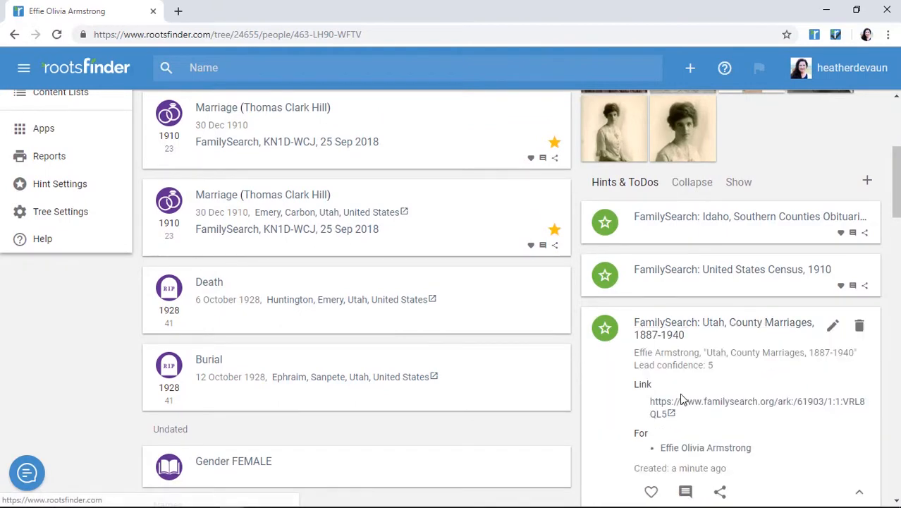
click(757, 401)
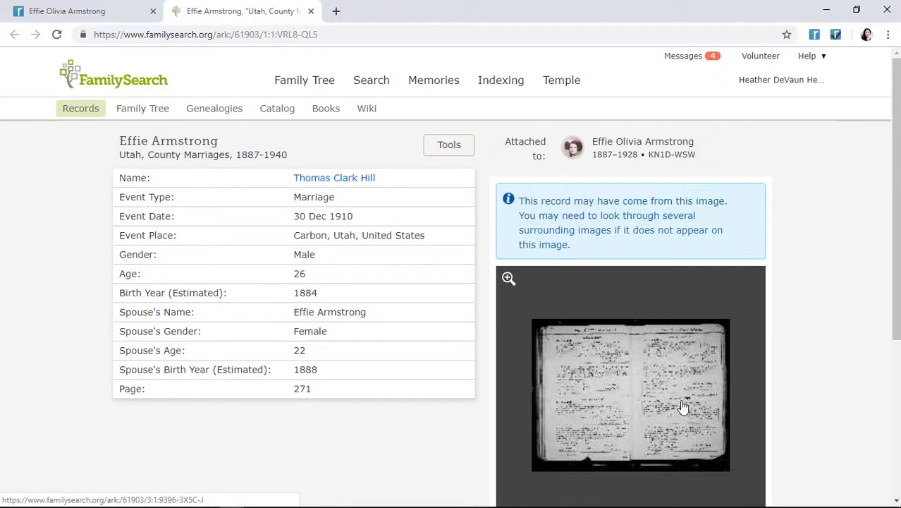
mouse_move(815, 35)
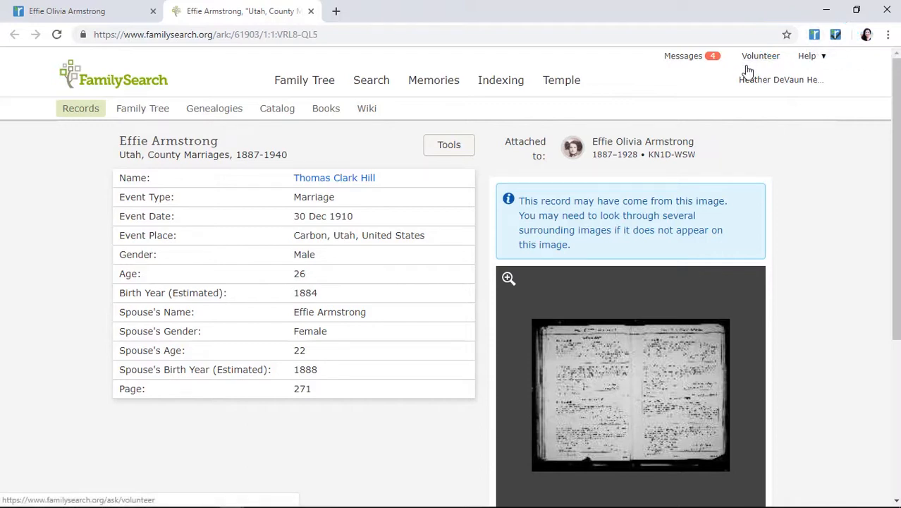
click(67, 11)
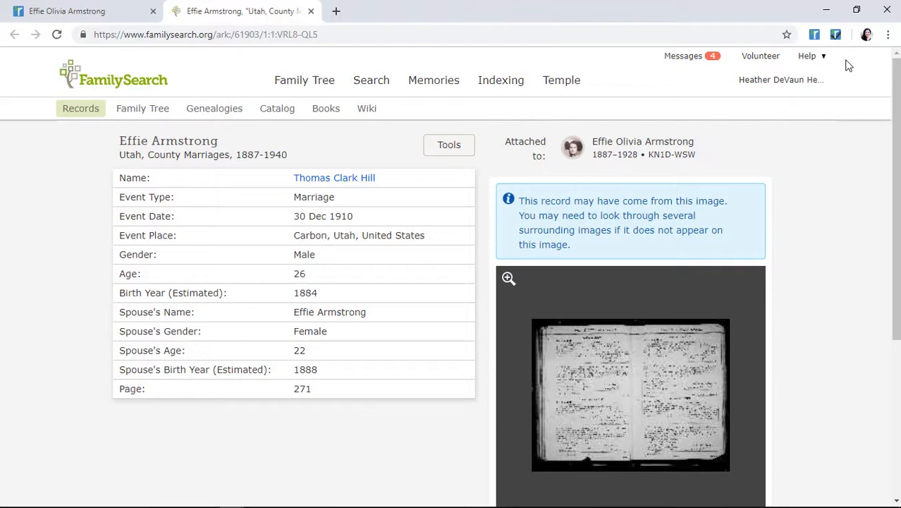
mouse_move(815, 35)
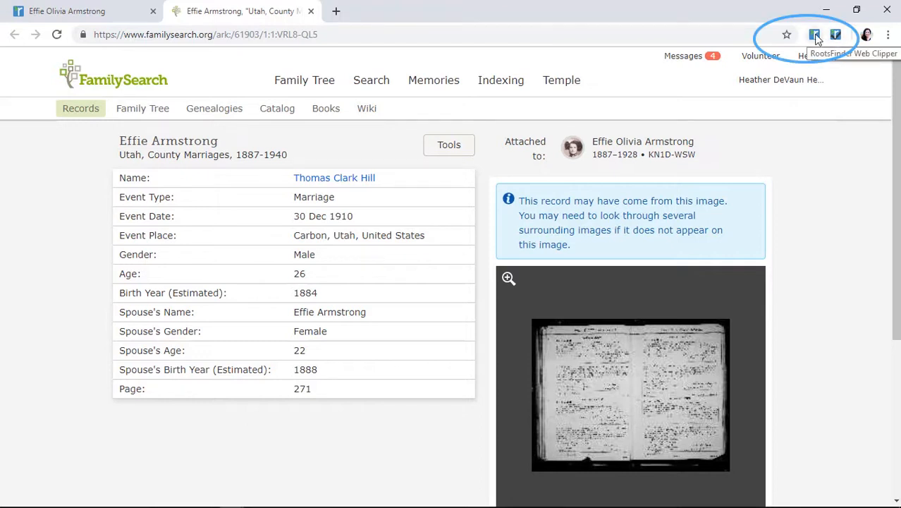
Clip the 1910 marriage record with the Web Clipper and view its Source tab.
click(816, 34)
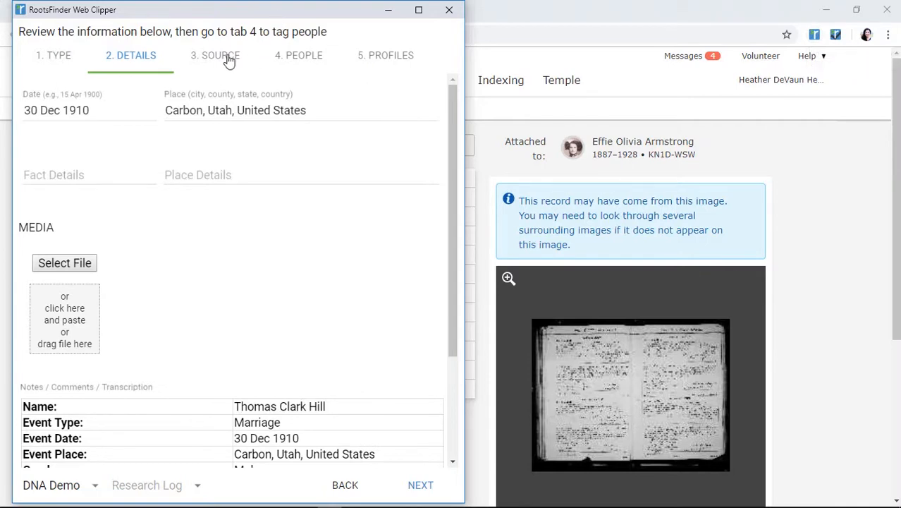
click(299, 55)
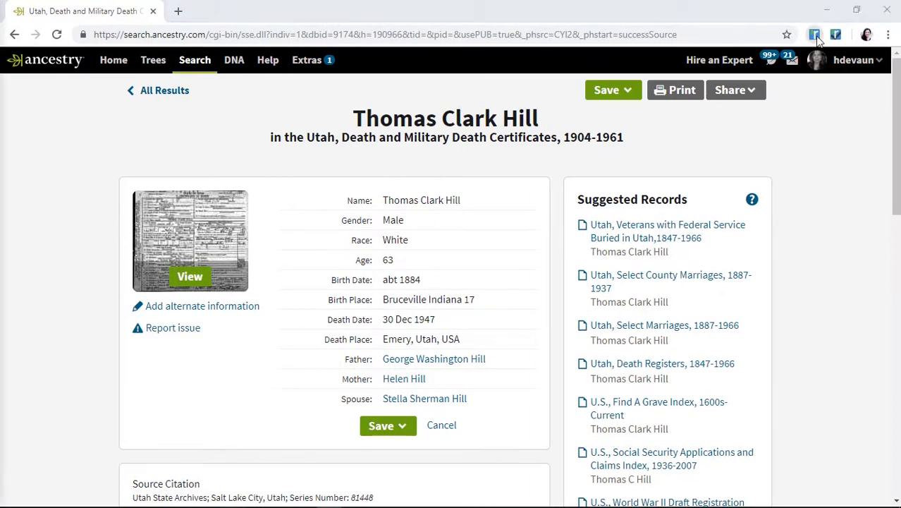
click(816, 35)
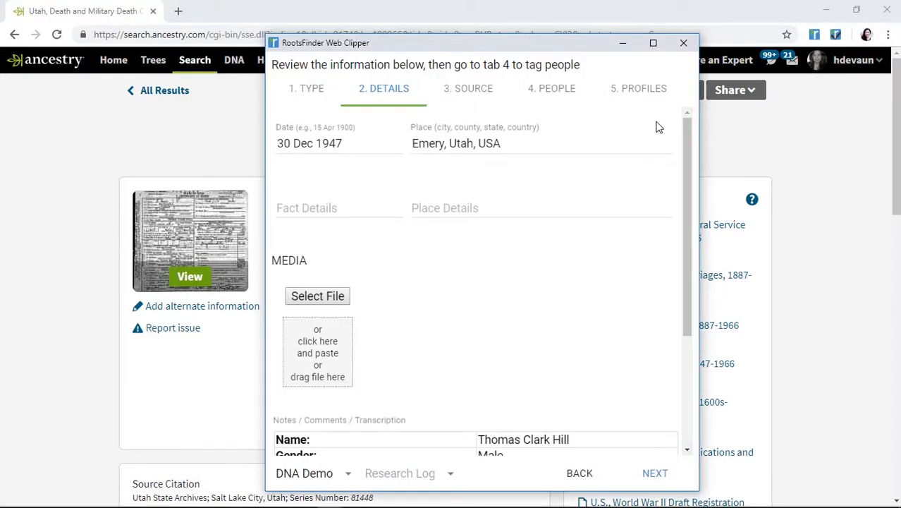
click(468, 88)
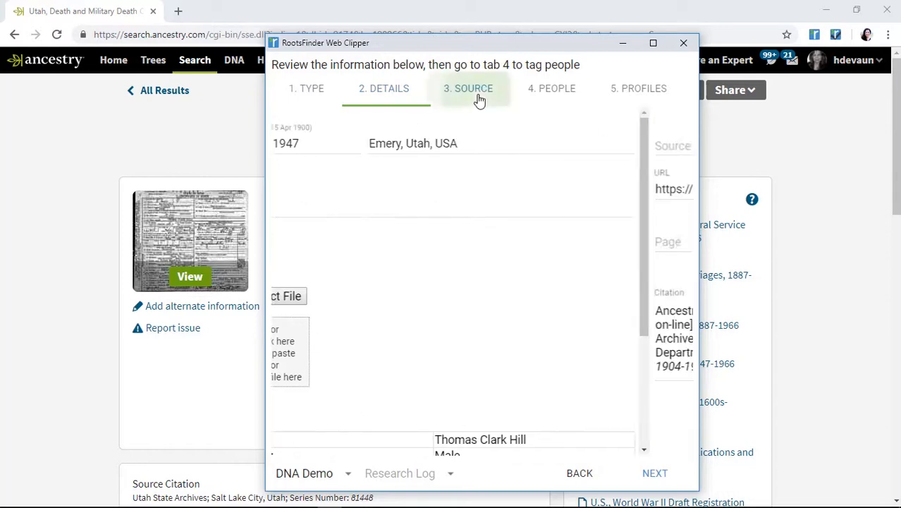
click(552, 88)
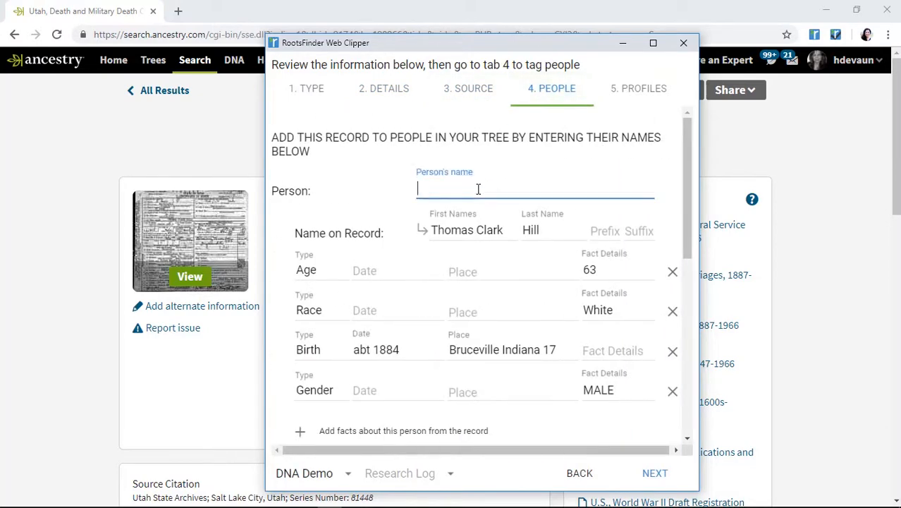
text(Thomas Clar)
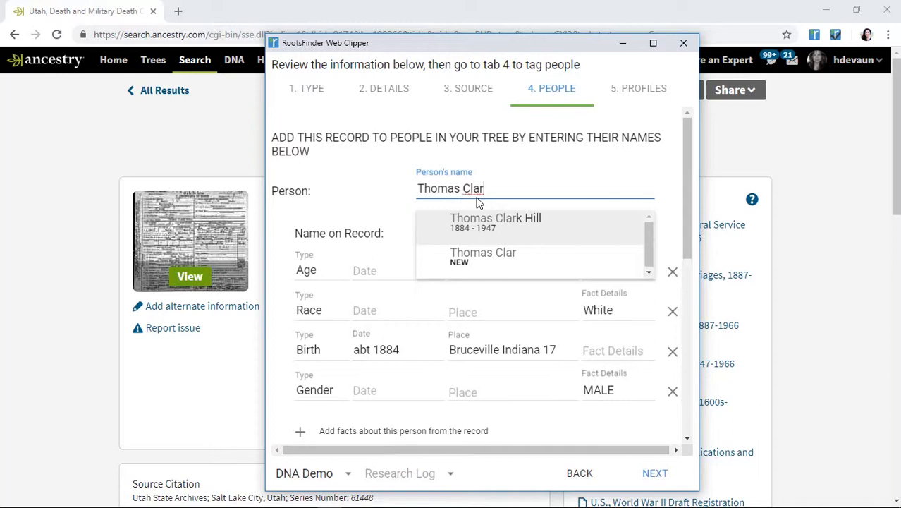
scroll(down, 3)
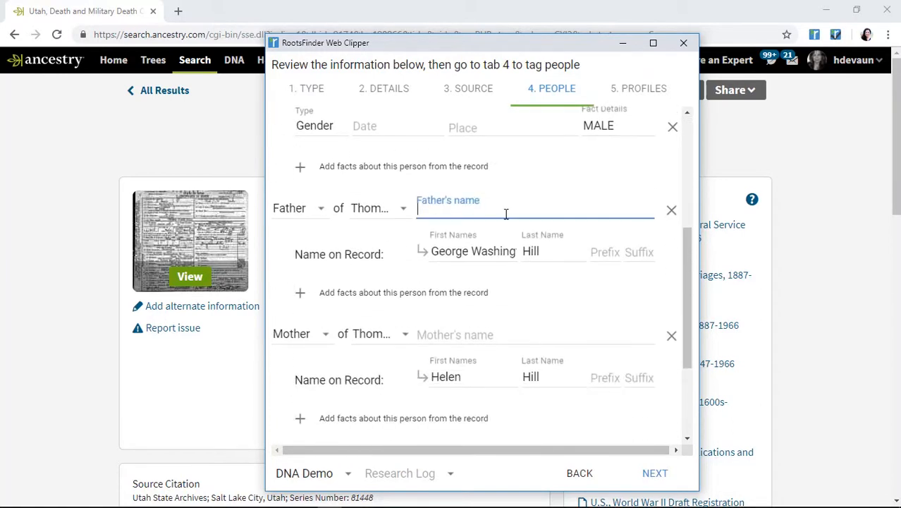
text(George was)
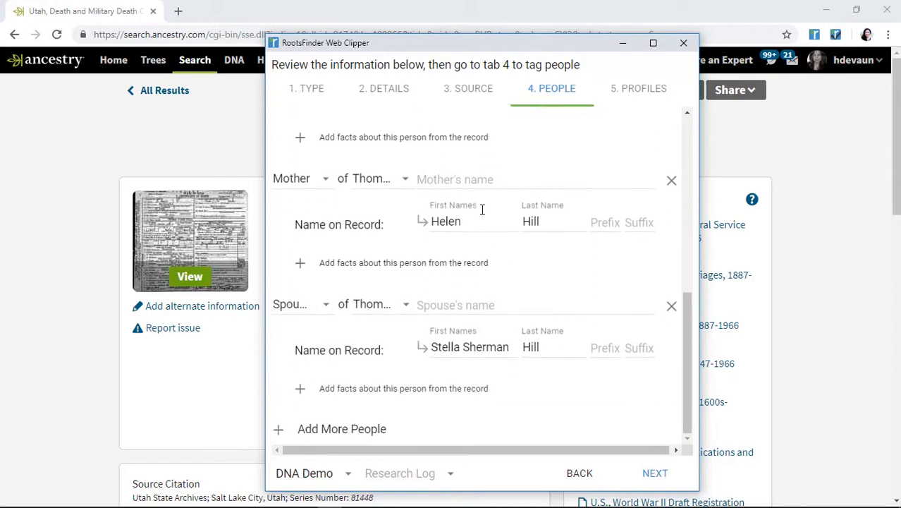
text(Hele)
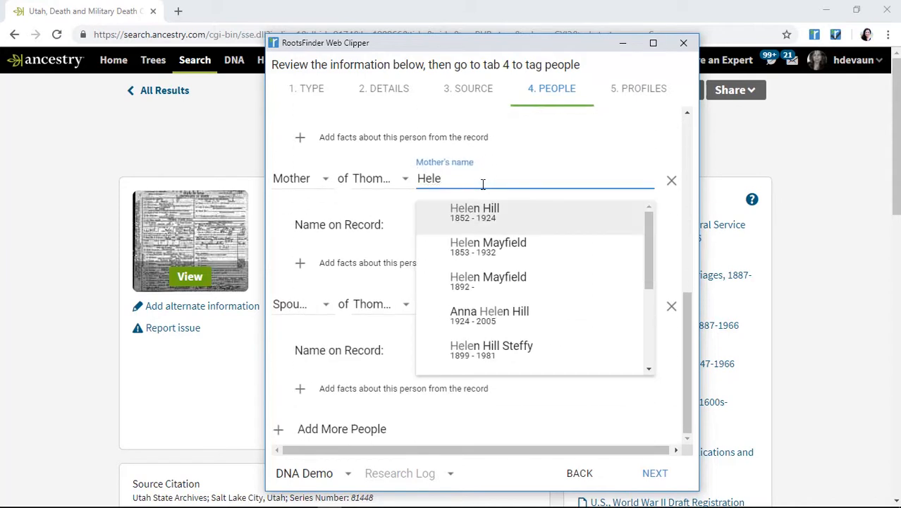
click(488, 247)
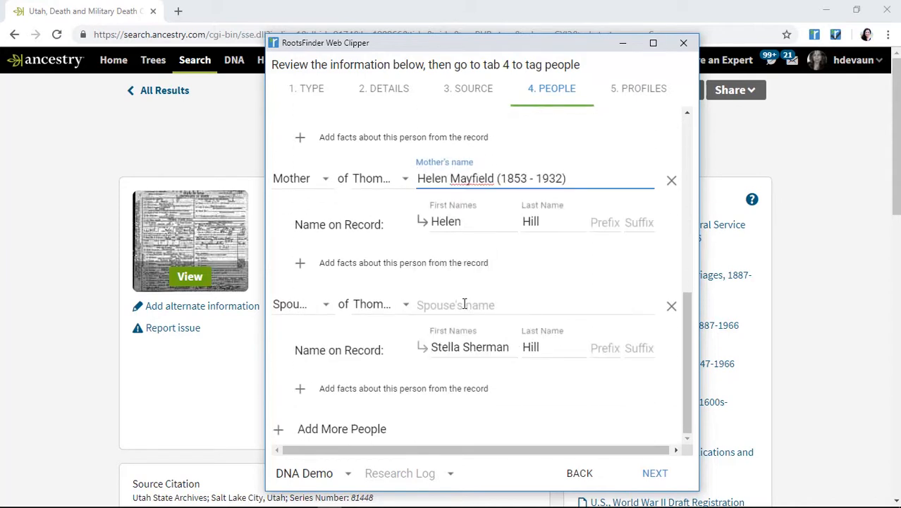
text(stella)
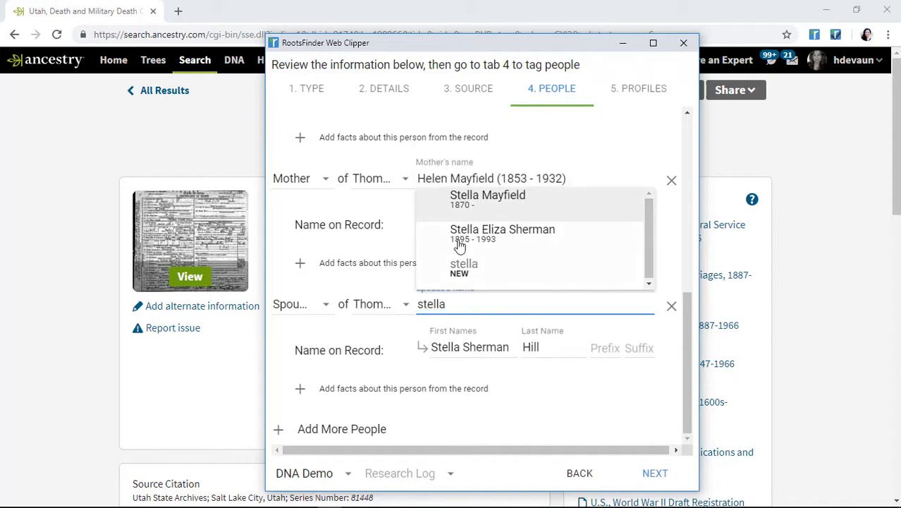
click(638, 88)
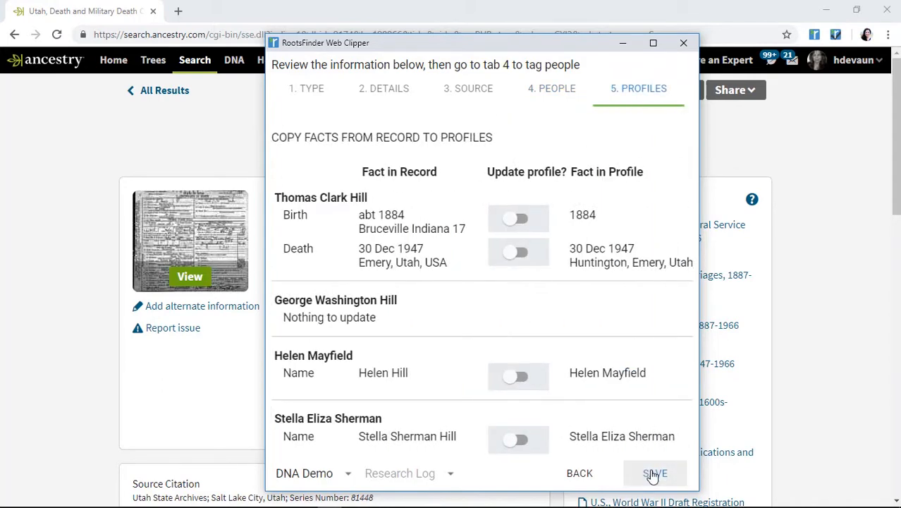
Save the tagged death record and its profile updates into the tree.
click(655, 474)
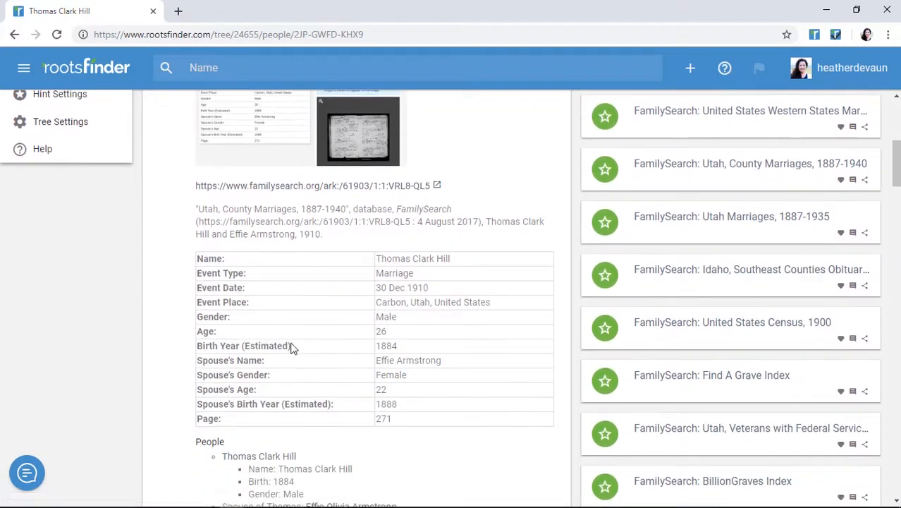
scroll(down, 3)
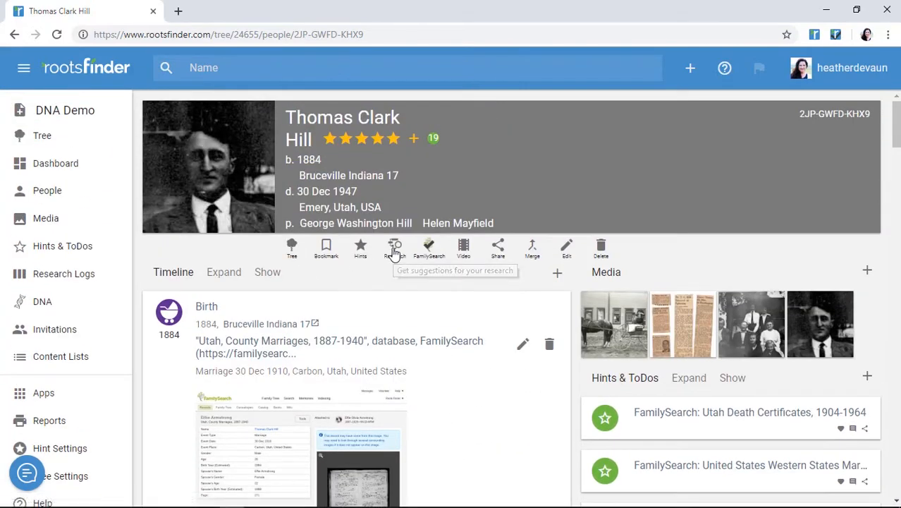
click(394, 246)
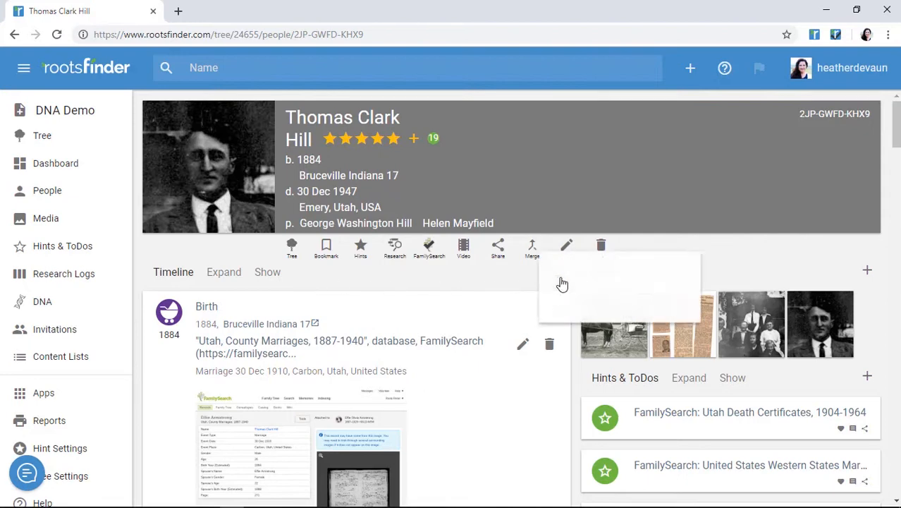
click(868, 270)
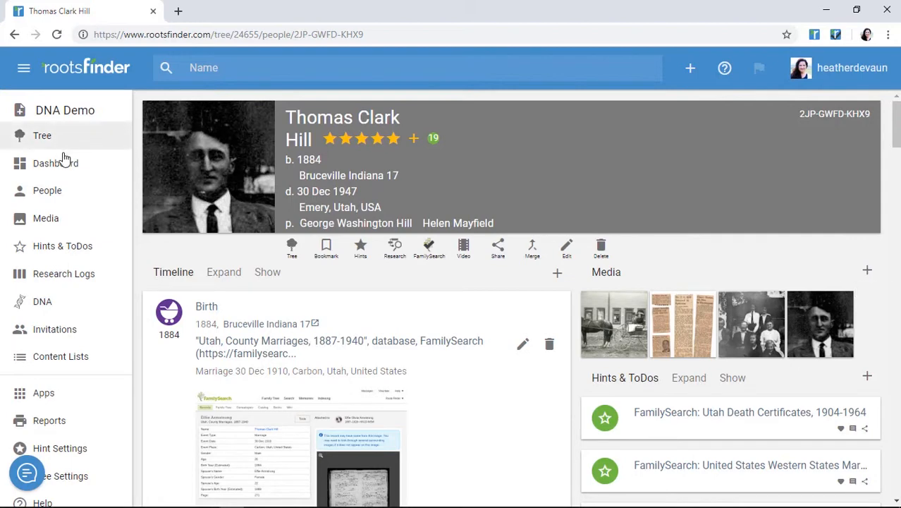
mouse_move(62, 245)
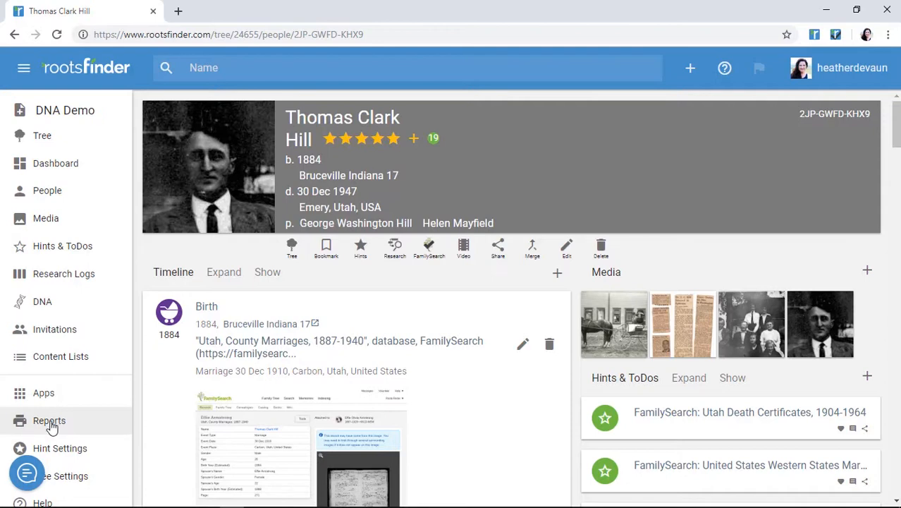
mouse_move(25, 483)
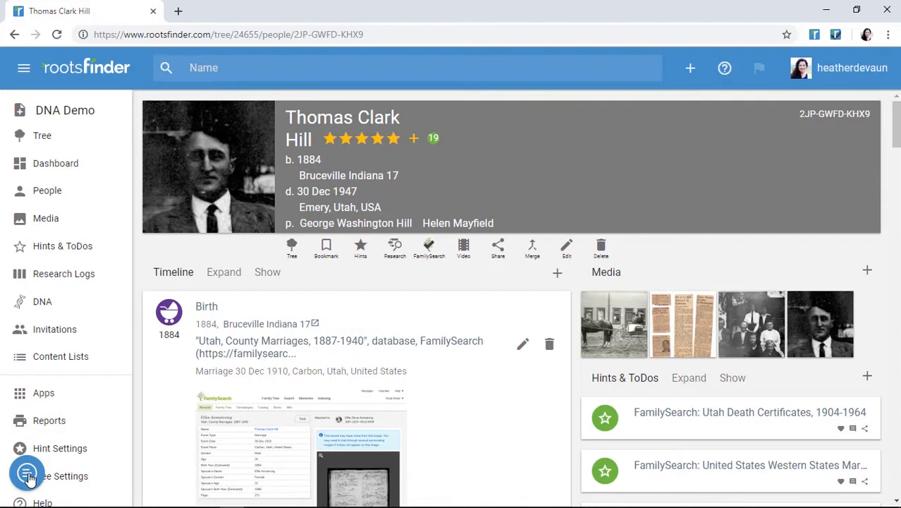
Go to the DNA Demo tree's Media wall of photos and documents.
click(28, 473)
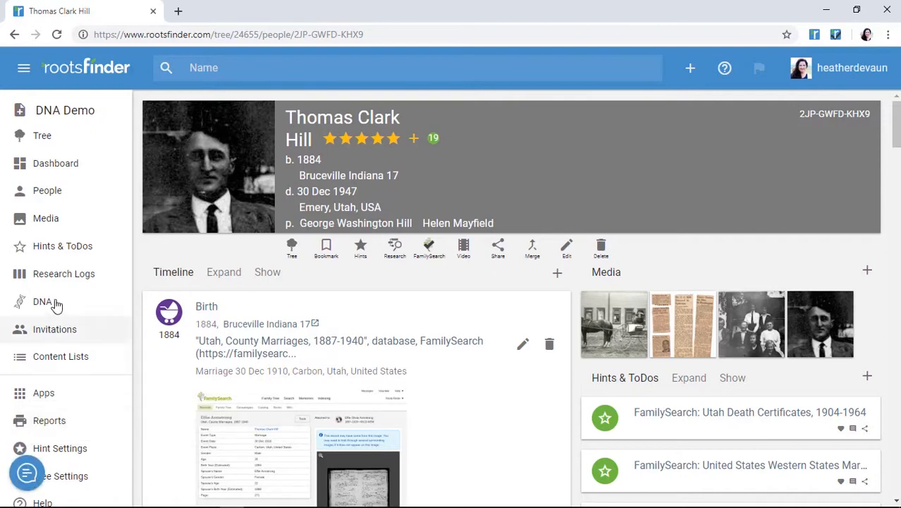
mouse_move(45, 217)
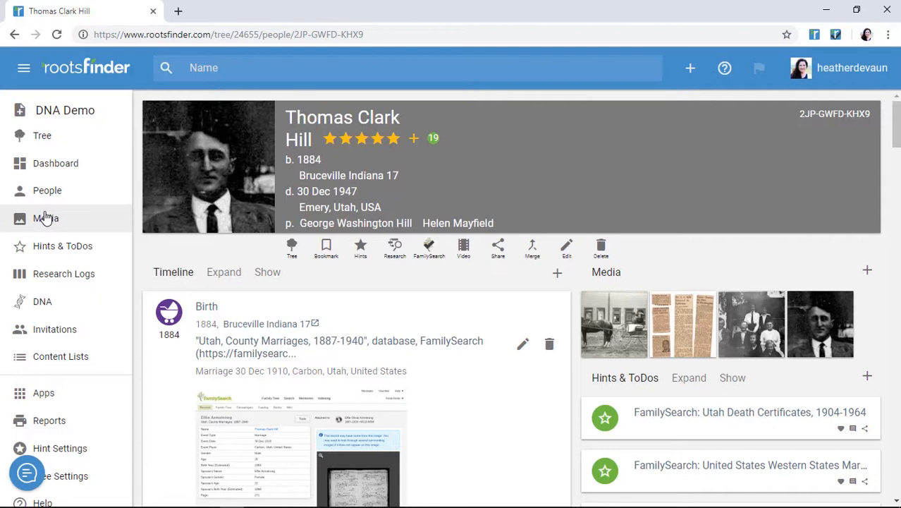
click(45, 218)
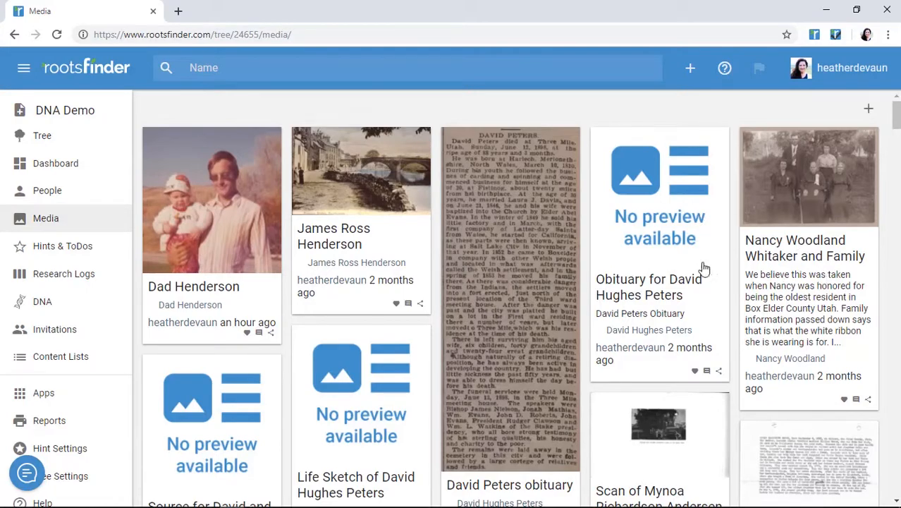
Show Facebook, Pinterest and Twitter sharing for the Henry and Mary Hopkins Watkins Marriage Record.
scroll(down, 3)
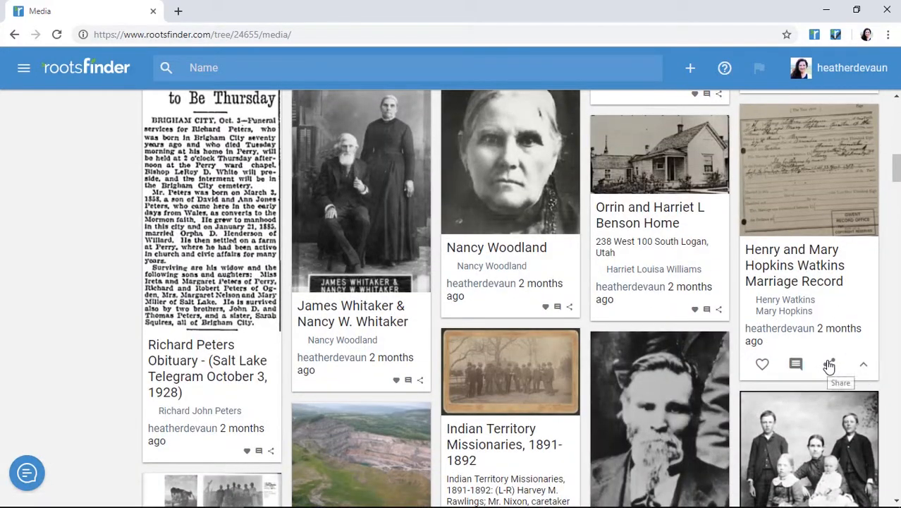
click(828, 365)
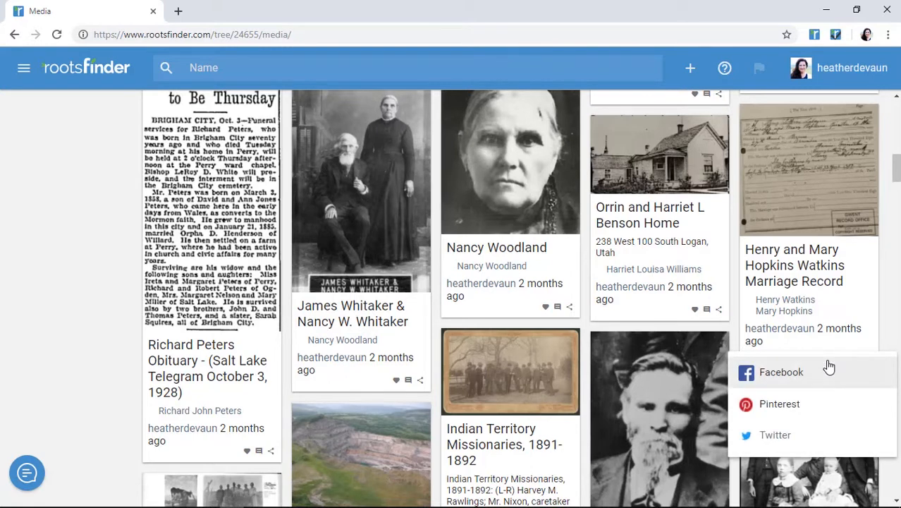